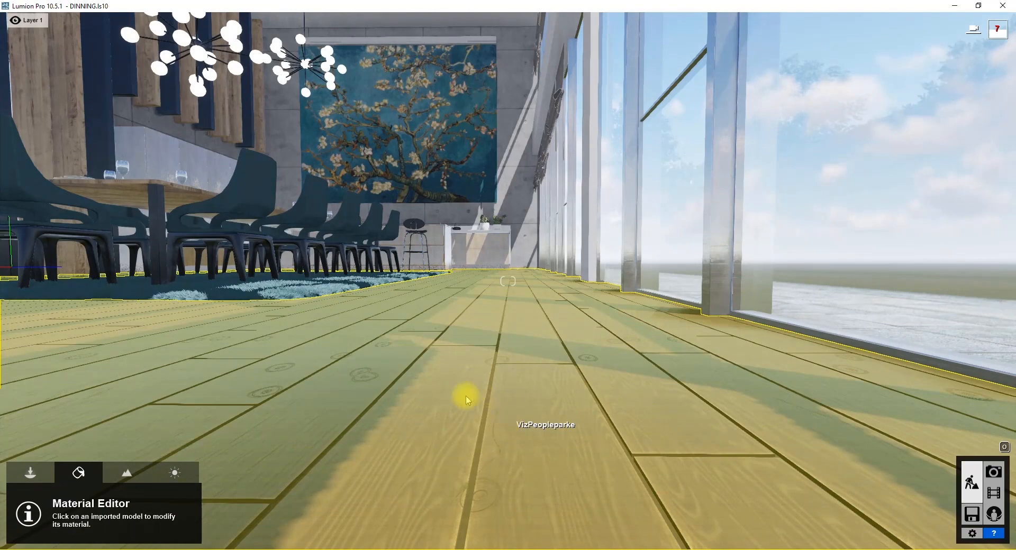
pyautogui.moveTo(470, 382)
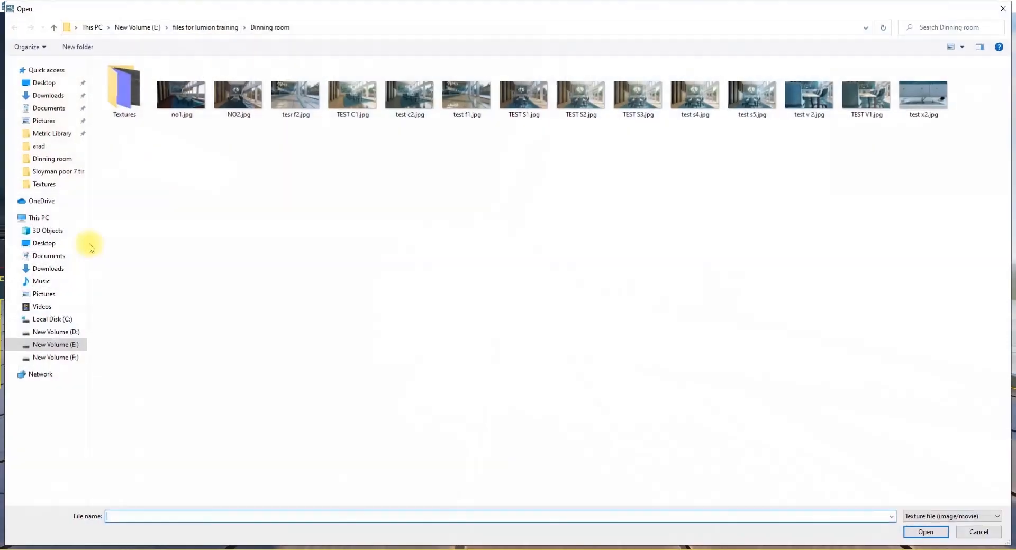
# Load Wood034_2K_Color.jpg from the Textures folder as the floor's colour map.
pyautogui.doubleClick(124, 88)
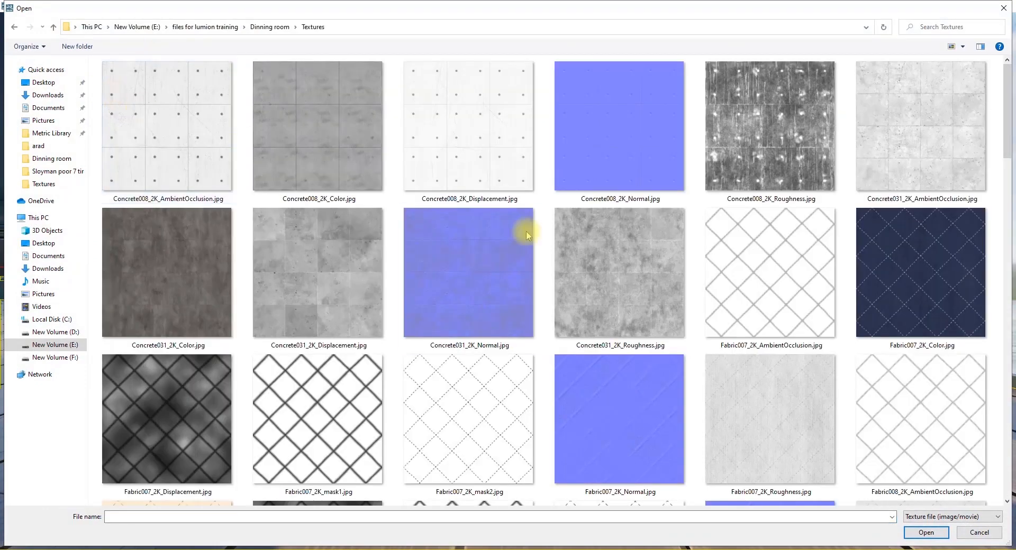
pyautogui.scroll(-3)
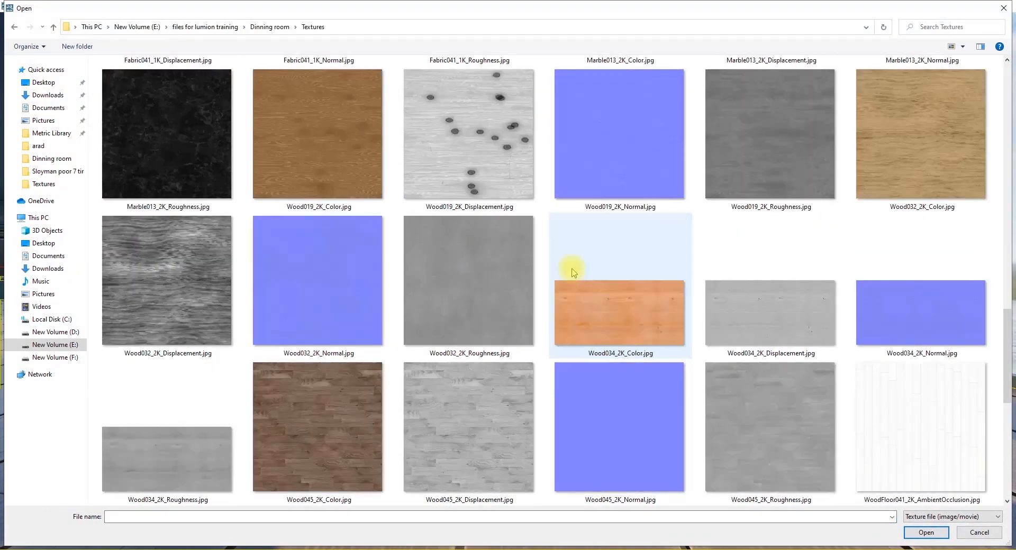
pyautogui.moveTo(607, 327)
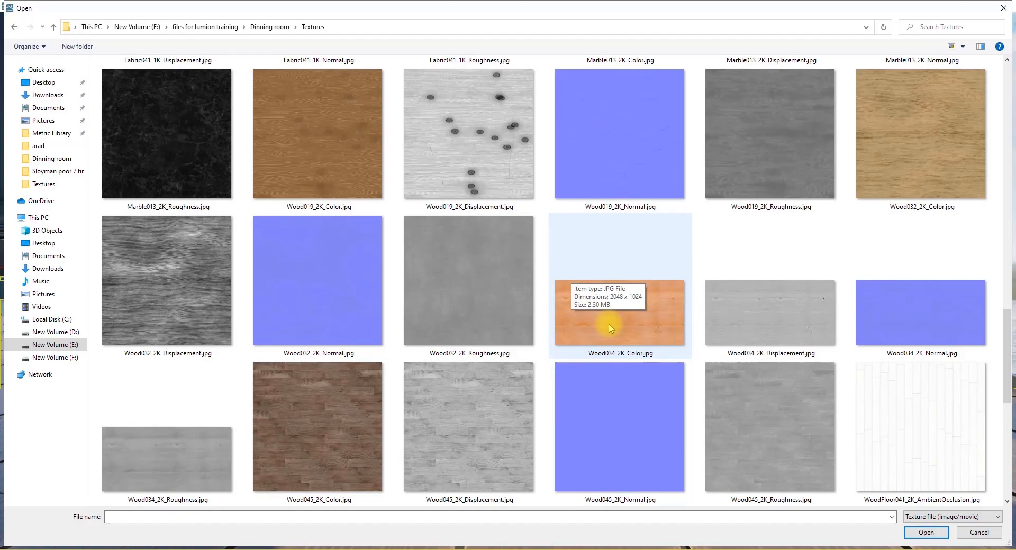
pyautogui.click(925, 532)
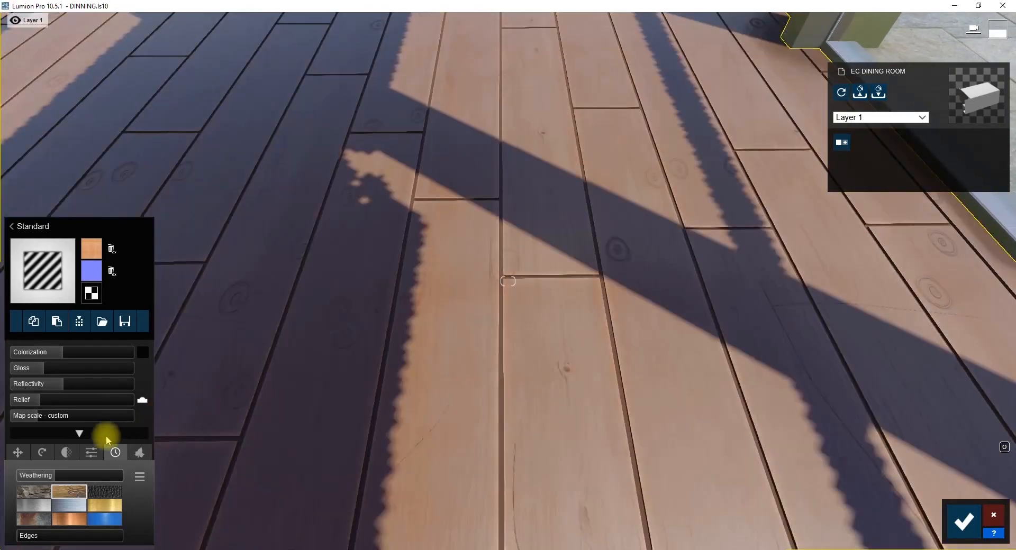
# Expand the extended settings panel of the floor's Wood034 material.
pyautogui.click(91, 453)
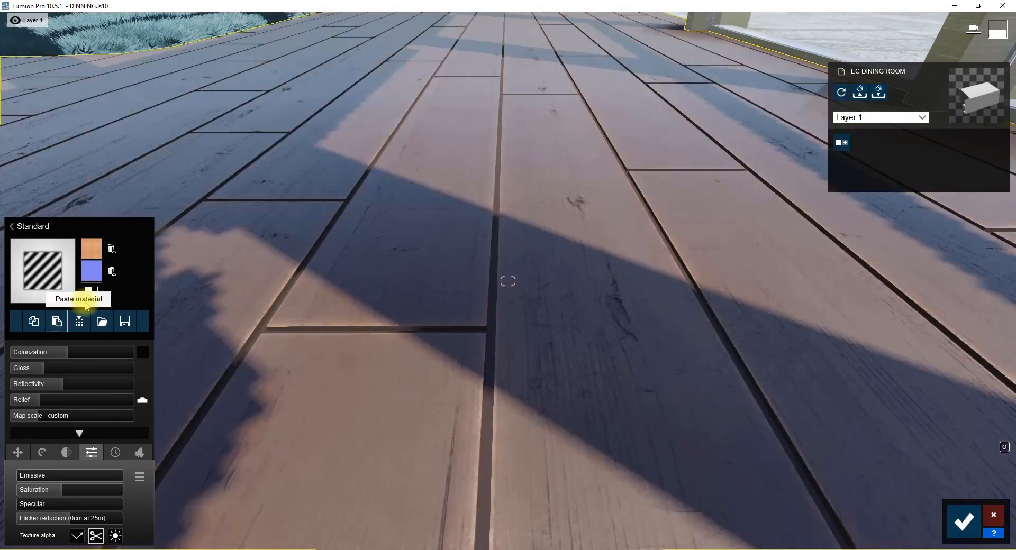
# Load Wood034_2K_Displacement.jpg into the floor material's displacement map slot.
pyautogui.click(101, 320)
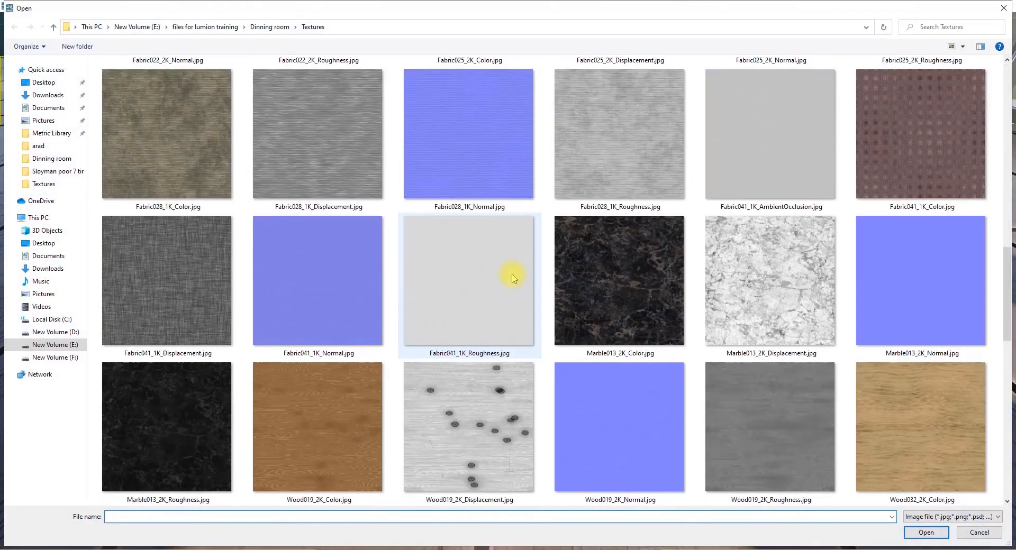
pyautogui.scroll(-3)
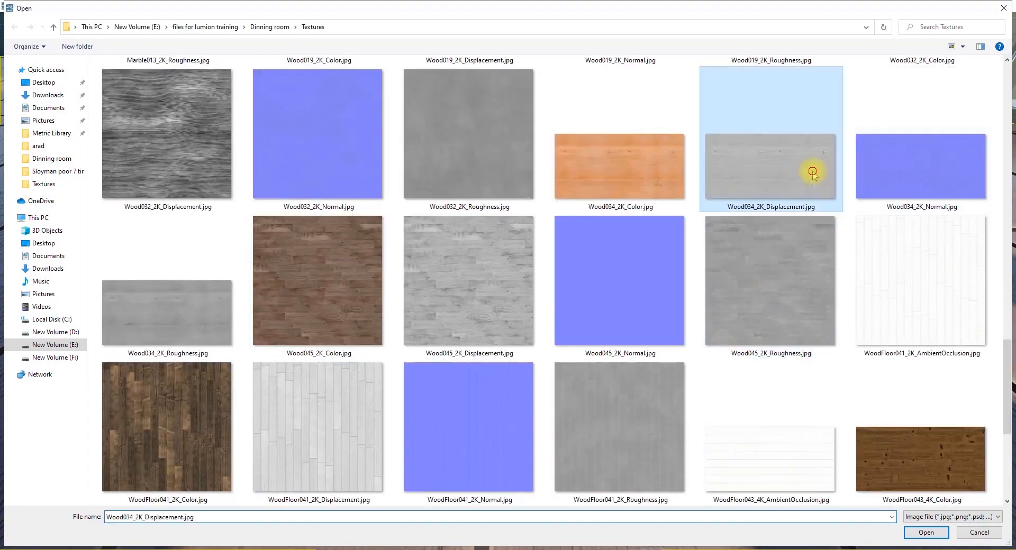
pyautogui.click(925, 533)
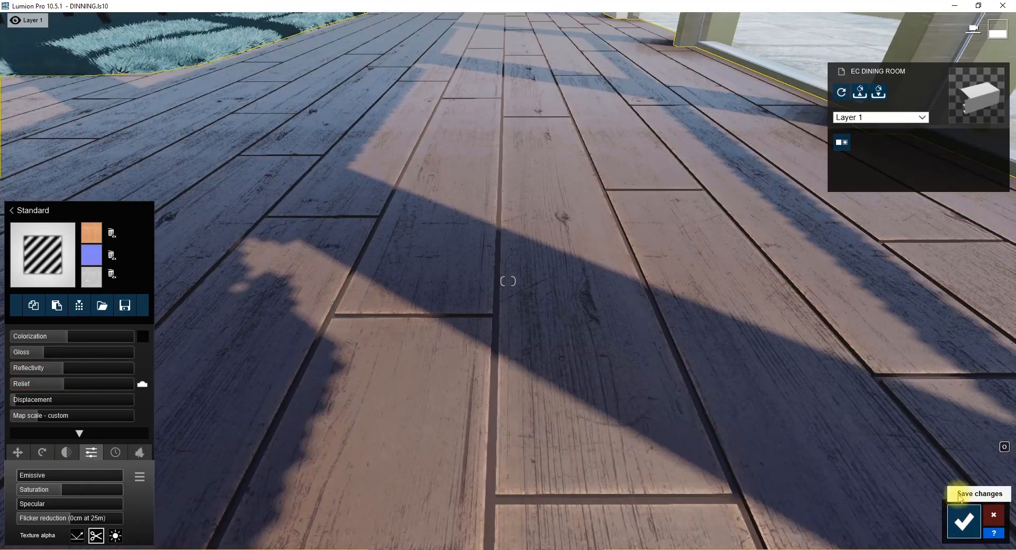
# Save the floor material and refresh the dining room photo preview to check it.
pyautogui.click(963, 521)
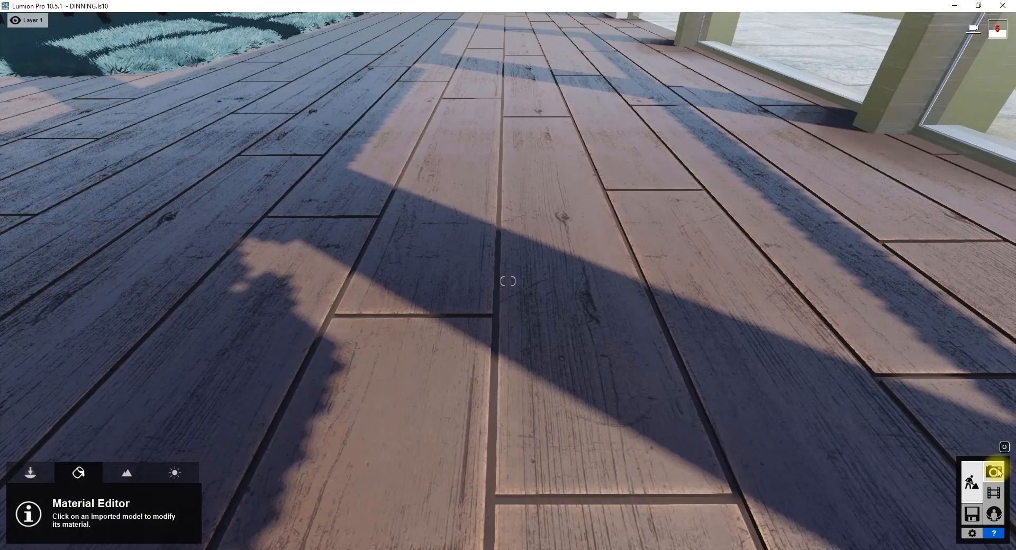
pyautogui.click(993, 472)
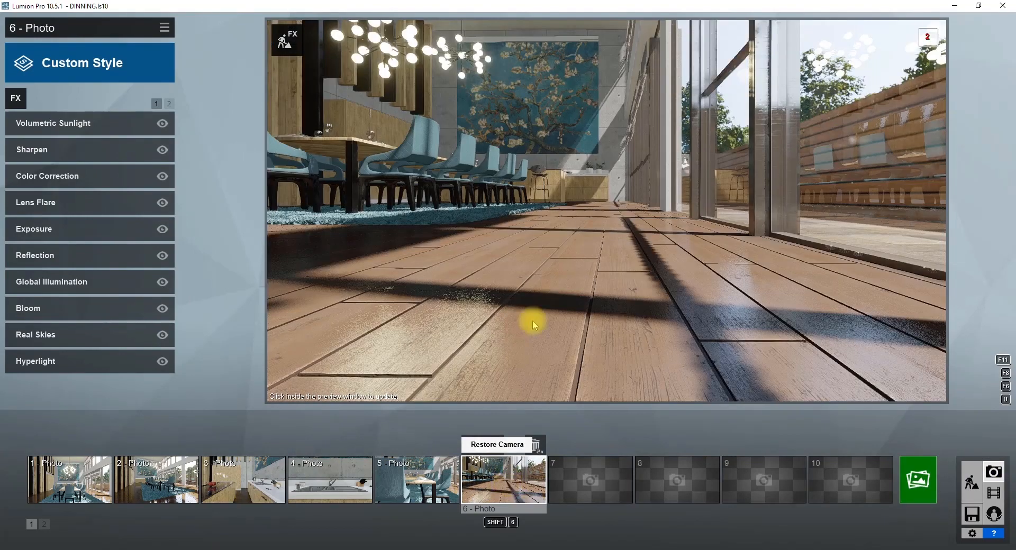
pyautogui.click(533, 324)
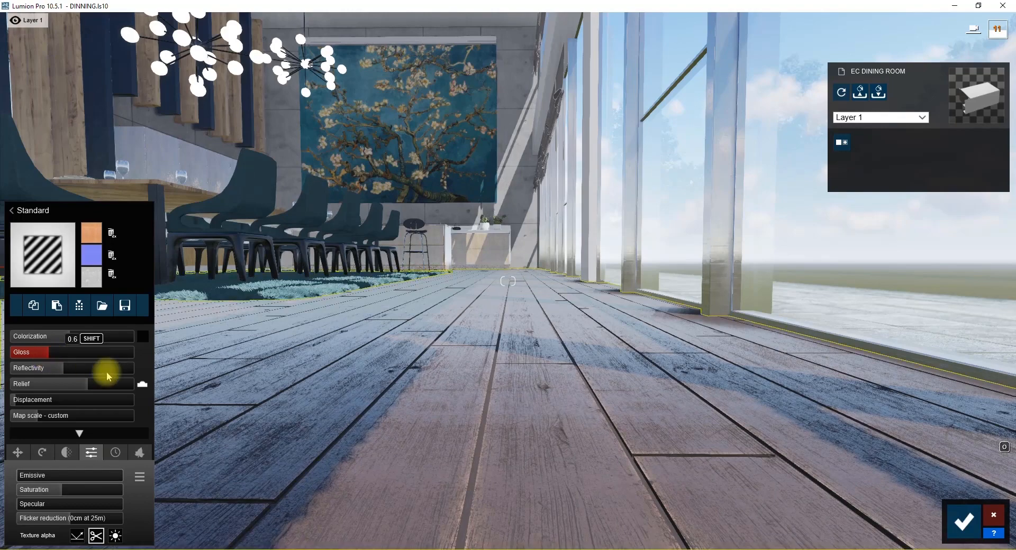
# Drag the floor material's Gloss slider down for a matte wood finish.
pyautogui.moveTo(107, 375); pyautogui.dragTo(64, 353)
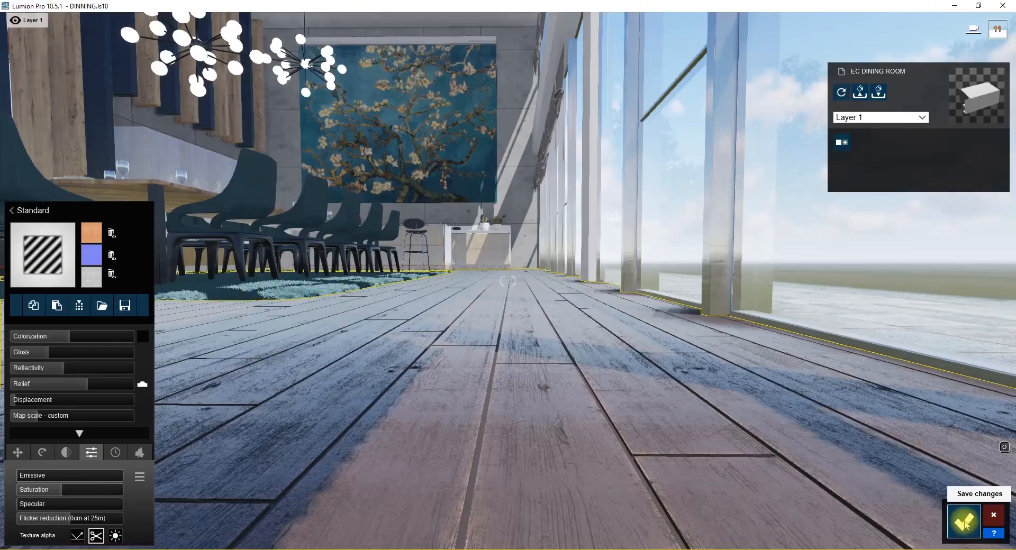
# Save the matte floor material and bring up the render options for photo 6.
pyautogui.click(963, 521)
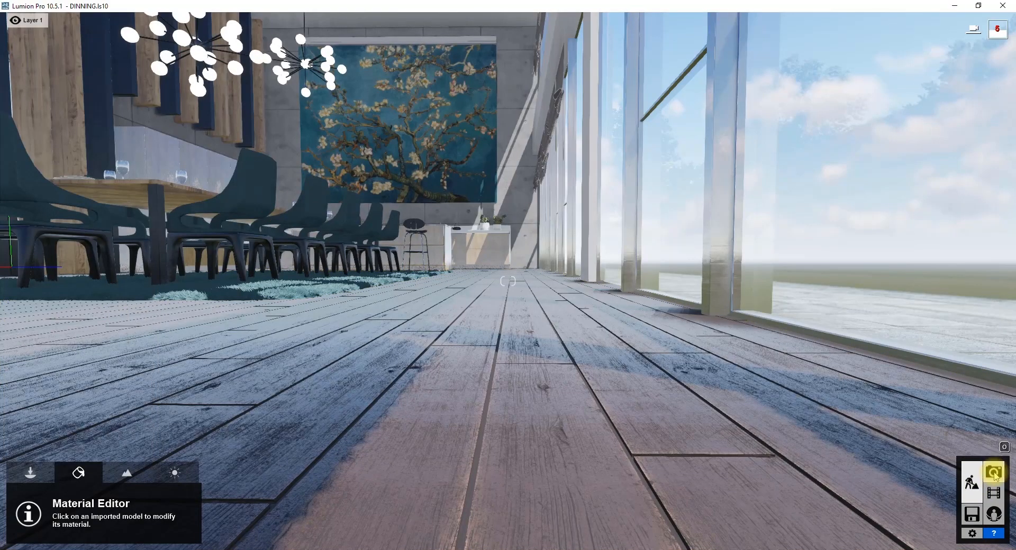
pyautogui.click(993, 471)
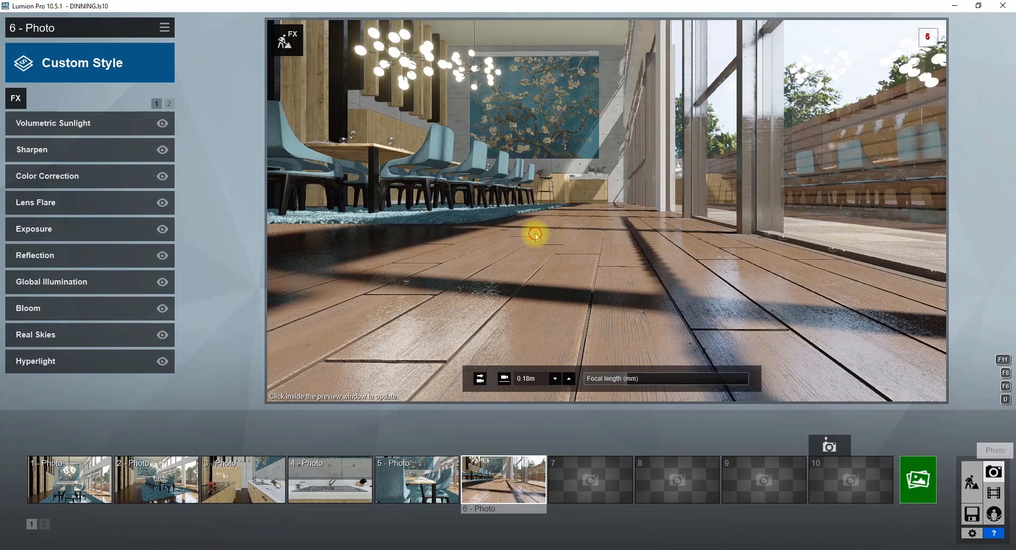
pyautogui.click(535, 234)
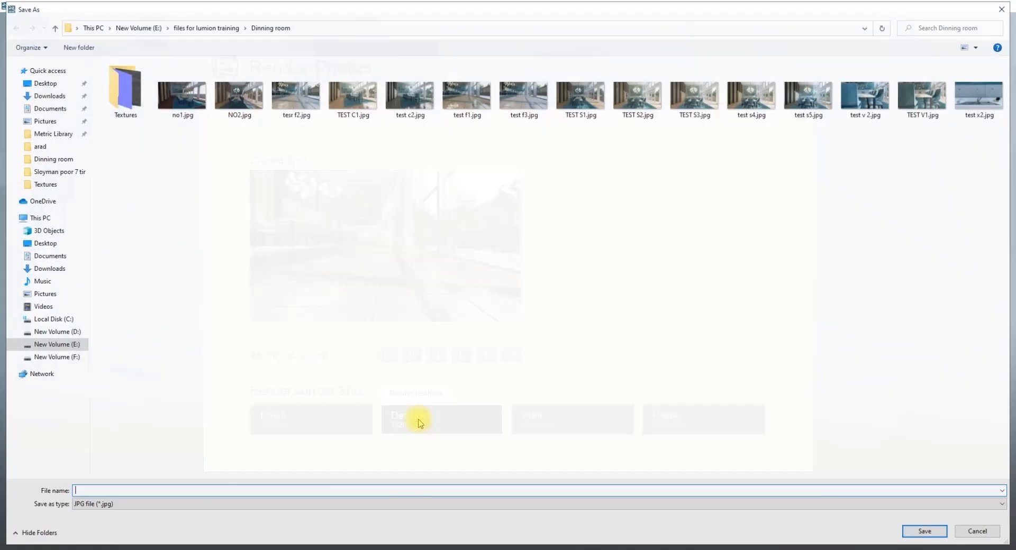
# Name the render 'tes' and save it as a 1920x1080 JPG to start rendering.
pyautogui.write('test f')
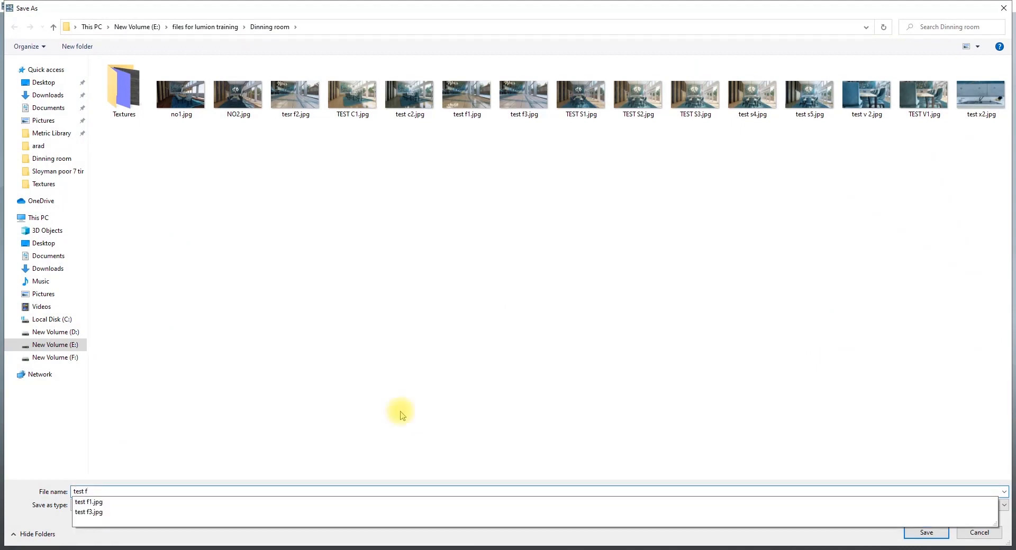
pyautogui.click(925, 533)
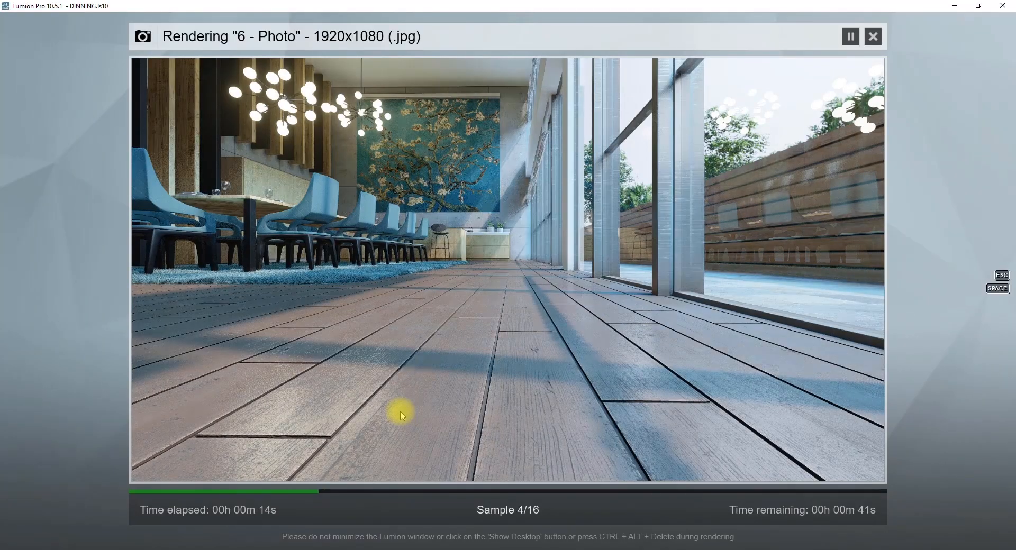